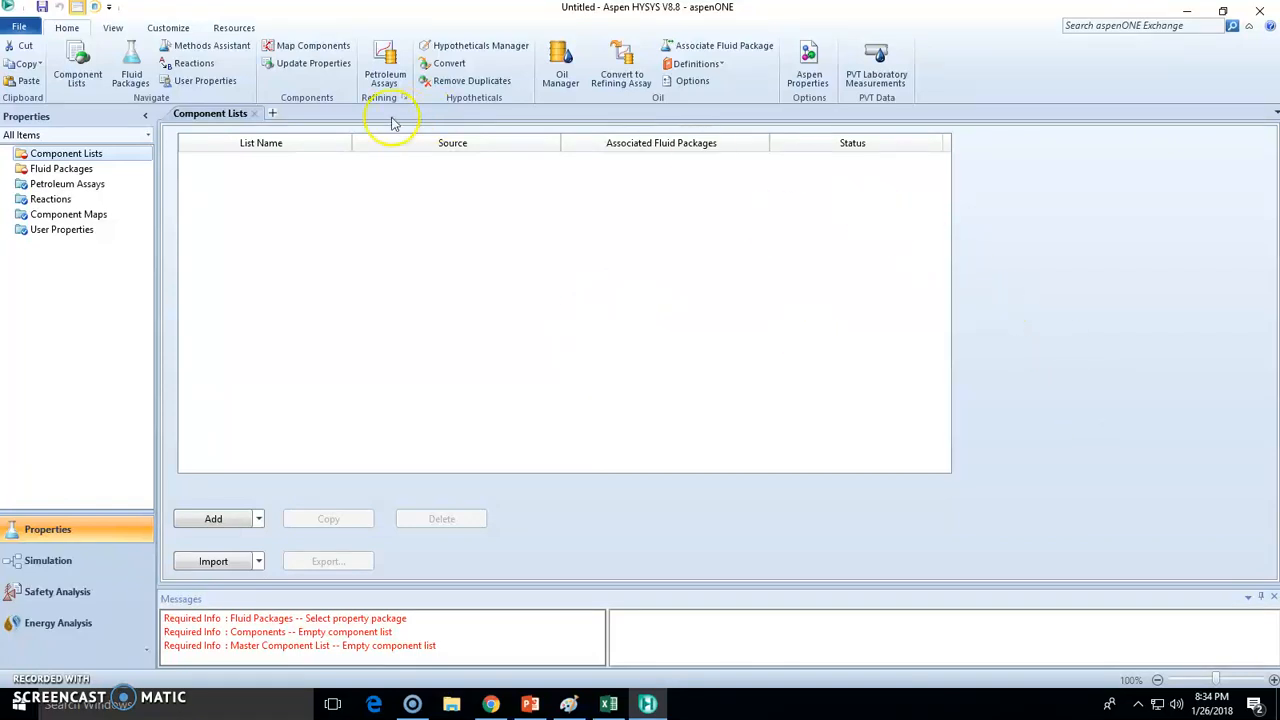
# Create Component List - 1 and add methane, i-pentane and n-C12 from the databank
pyautogui.click(66, 152)
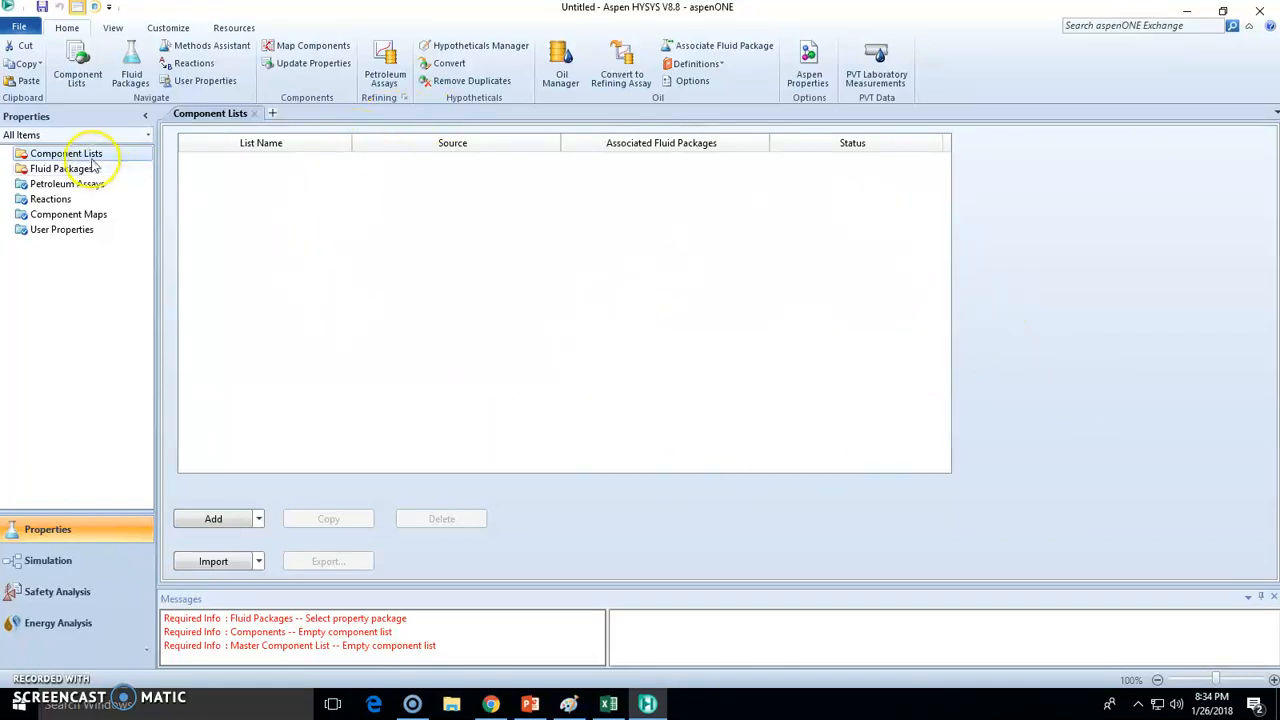
pyautogui.moveTo(60, 168)
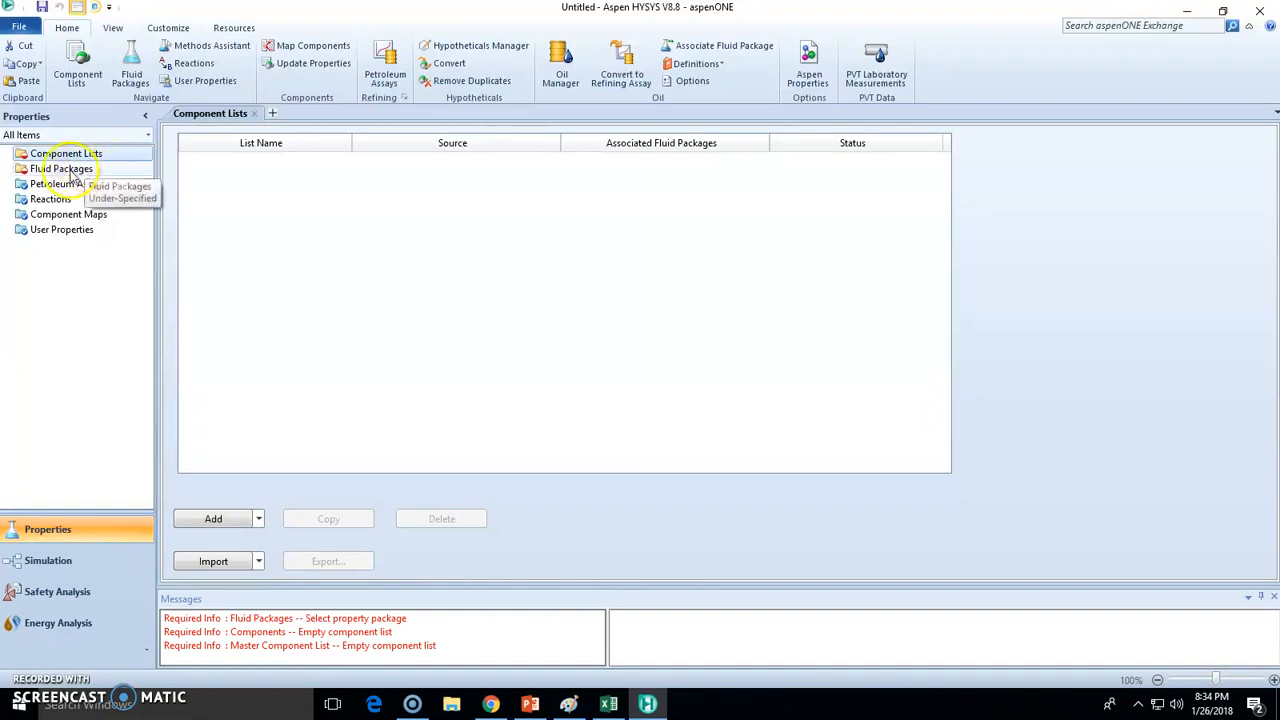
pyautogui.moveTo(62, 538)
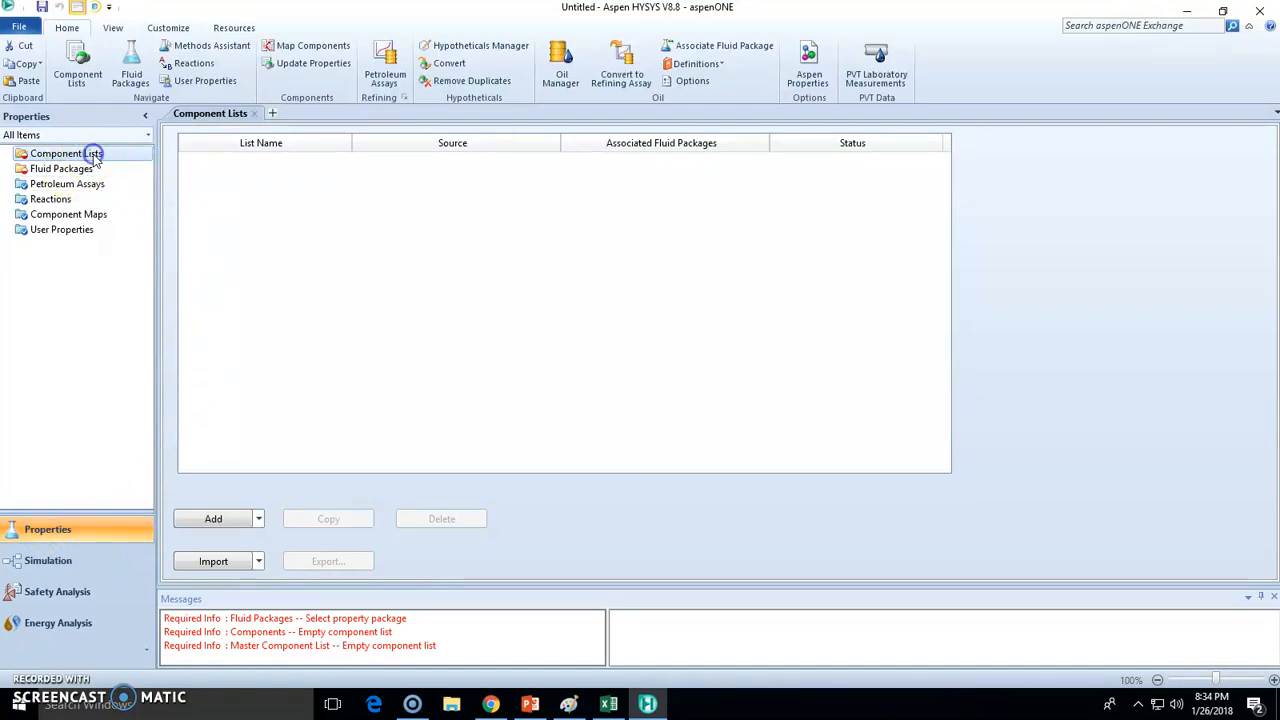
pyautogui.click(212, 518)
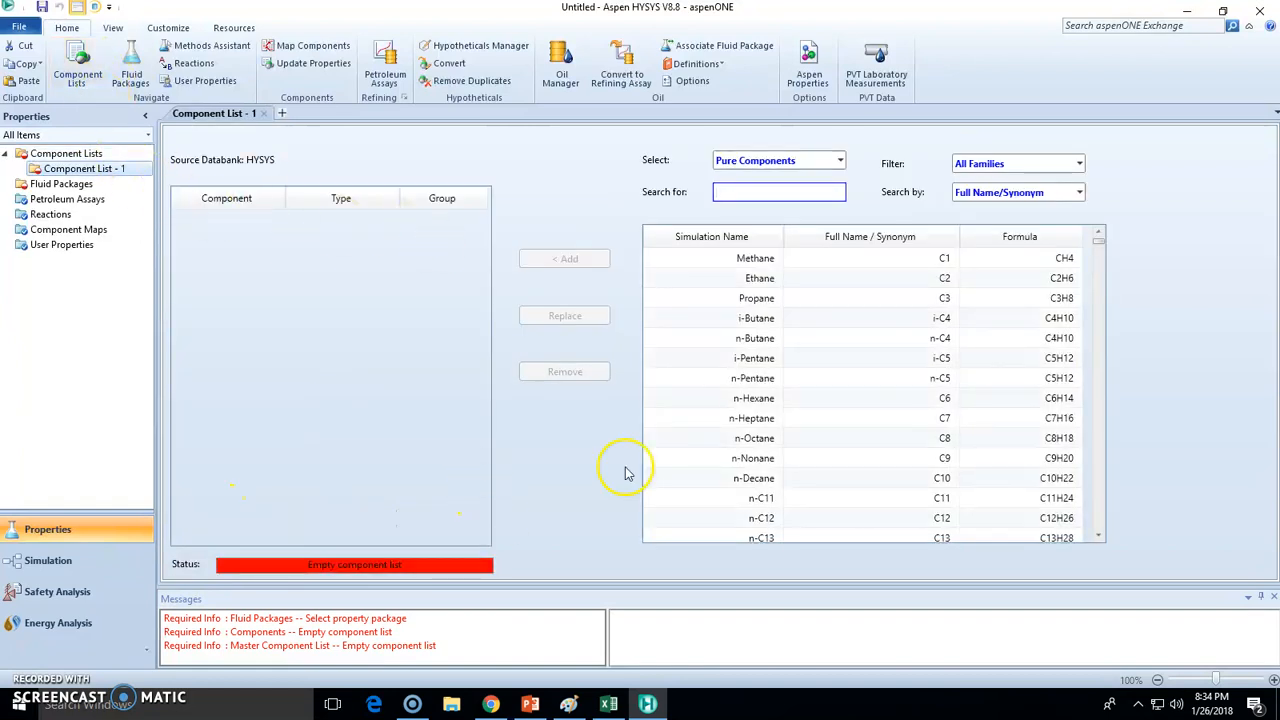
pyautogui.doubleClick(752, 258)
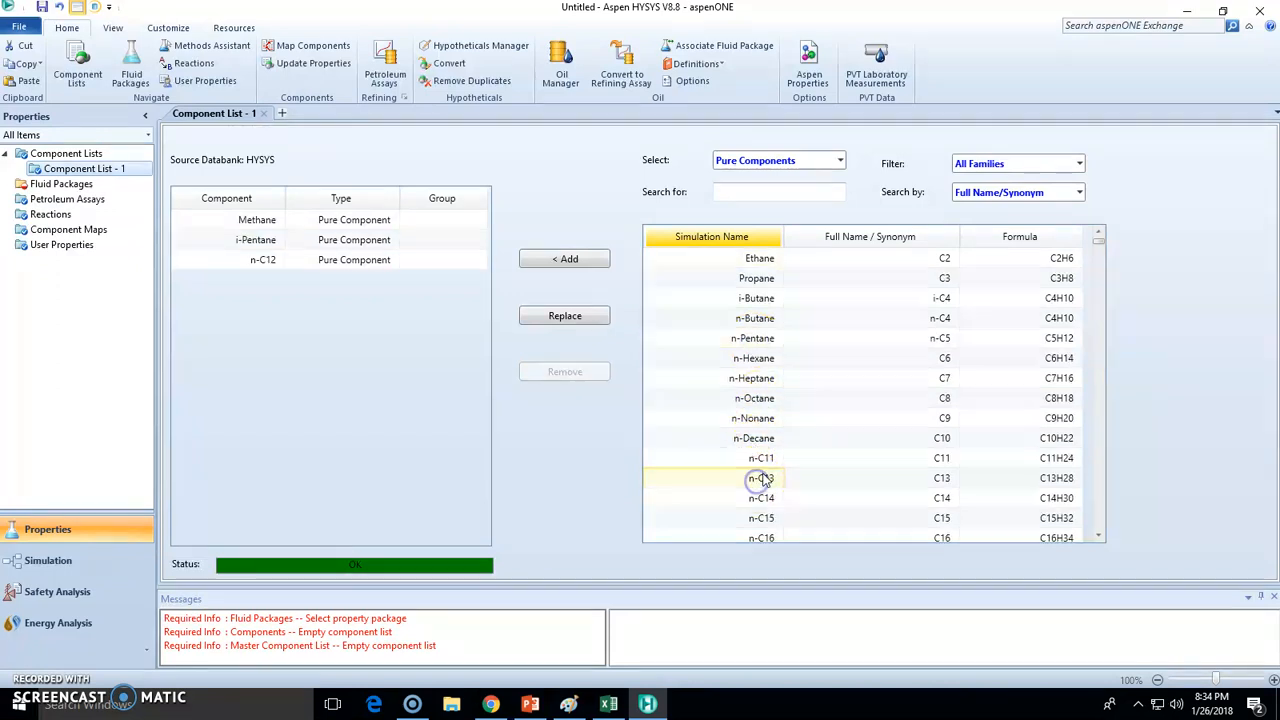
# Search the databank by name and add oxygen and nitrogen to the list
pyautogui.click(780, 192)
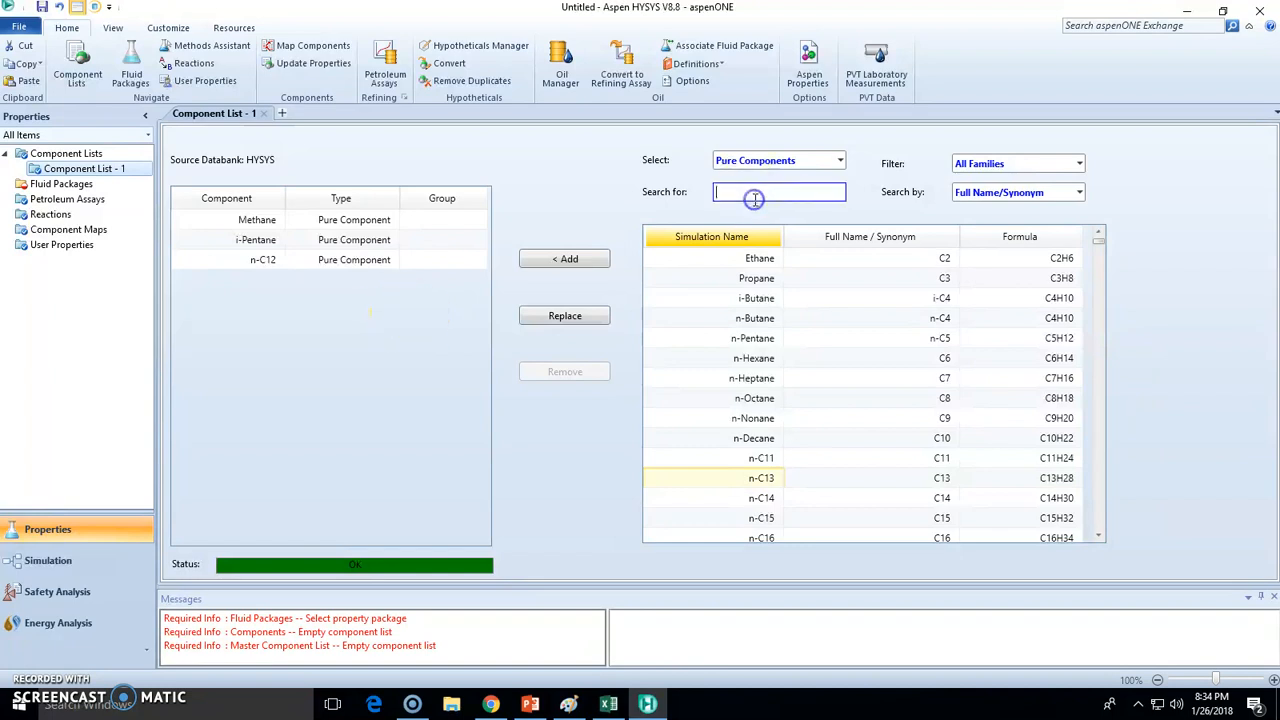
pyautogui.write('op2')
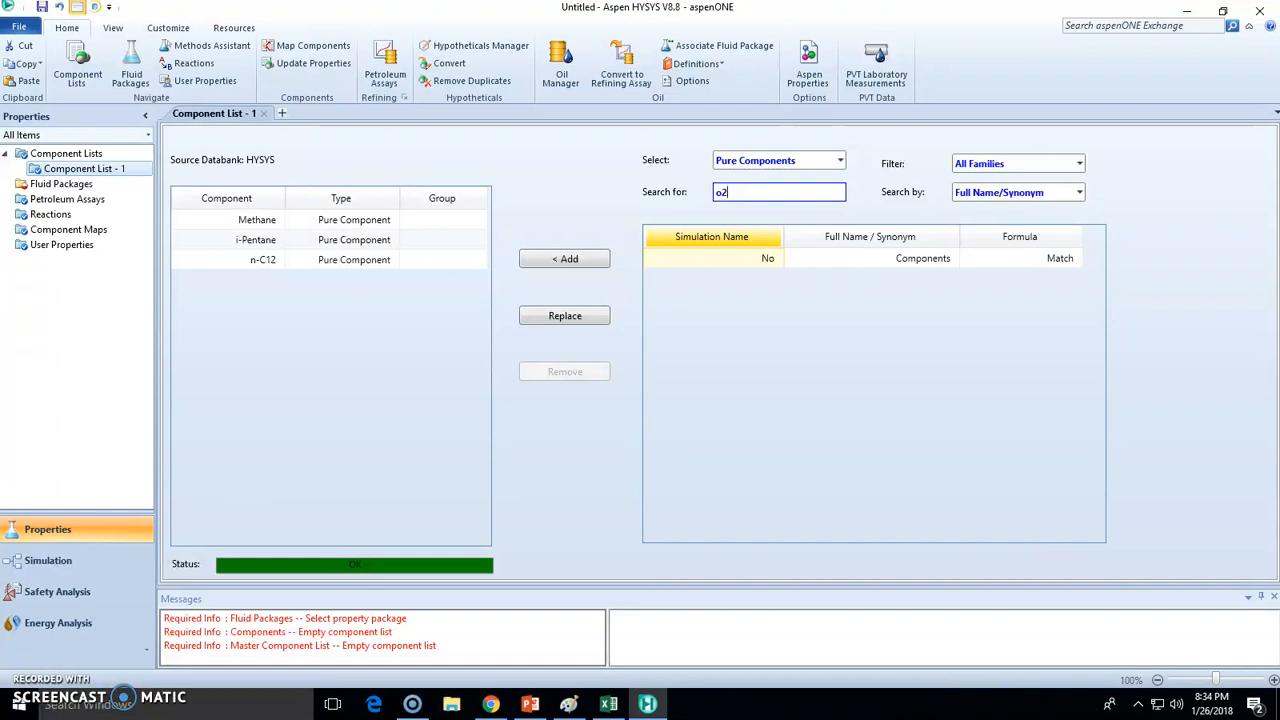
pyautogui.write('ox')
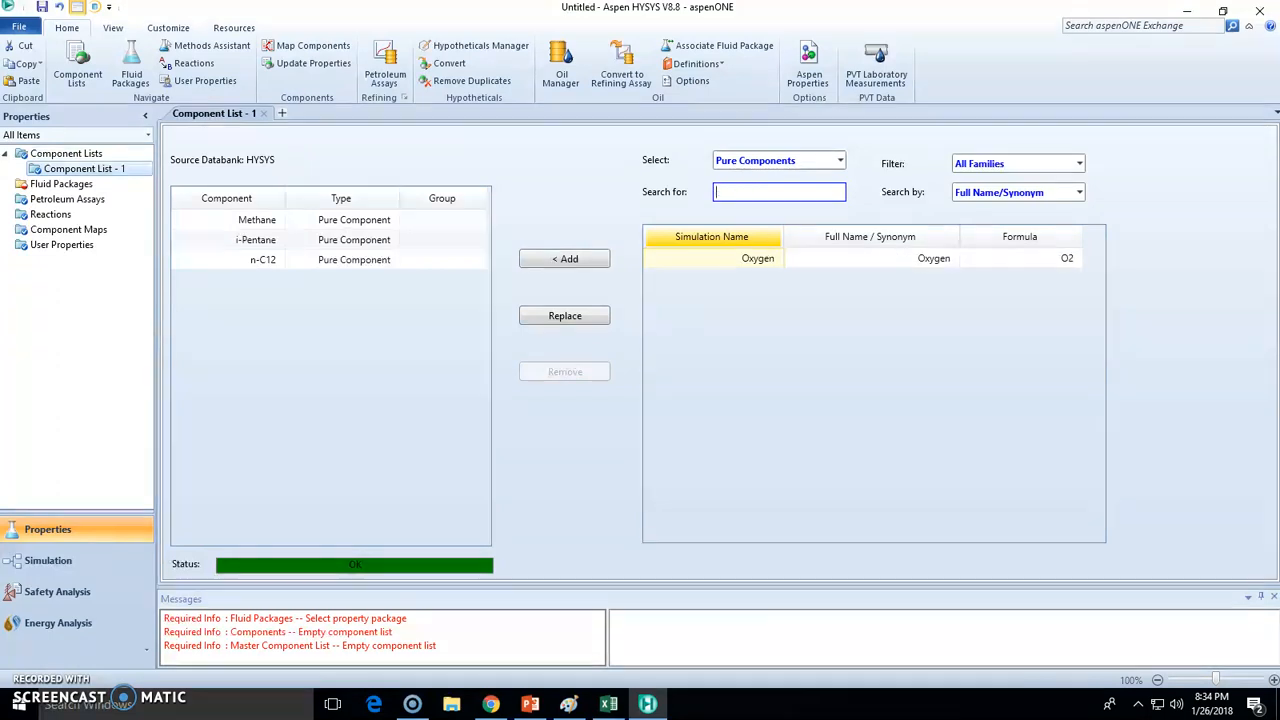
pyautogui.write('nitrogen')
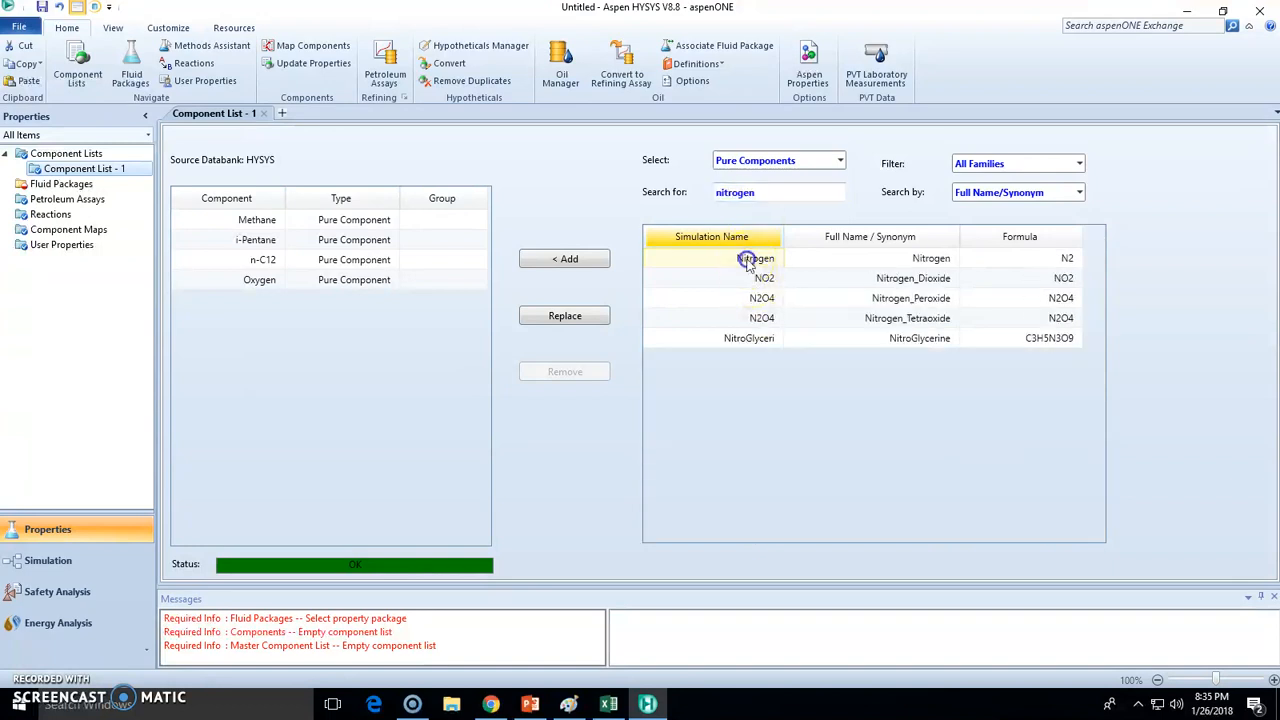
pyautogui.click(564, 258)
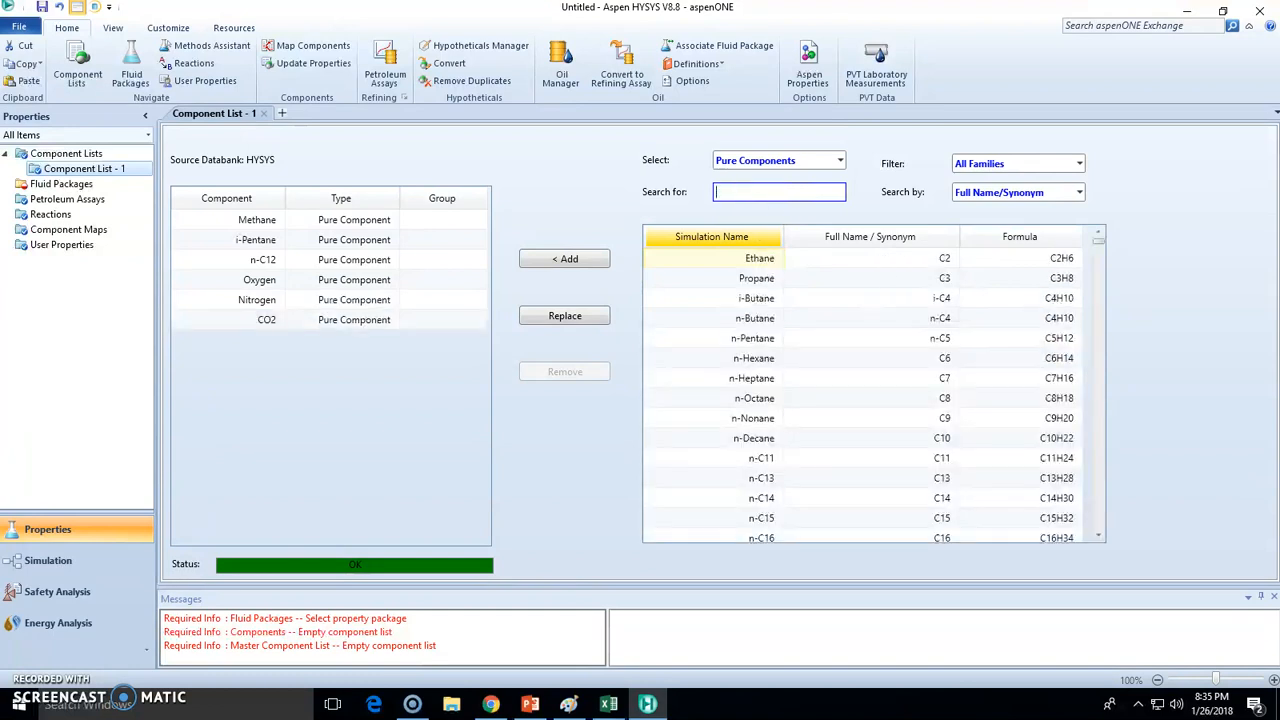
# Search for H2O and add it, completing the seven-component list with CO2
pyautogui.write('H2O')
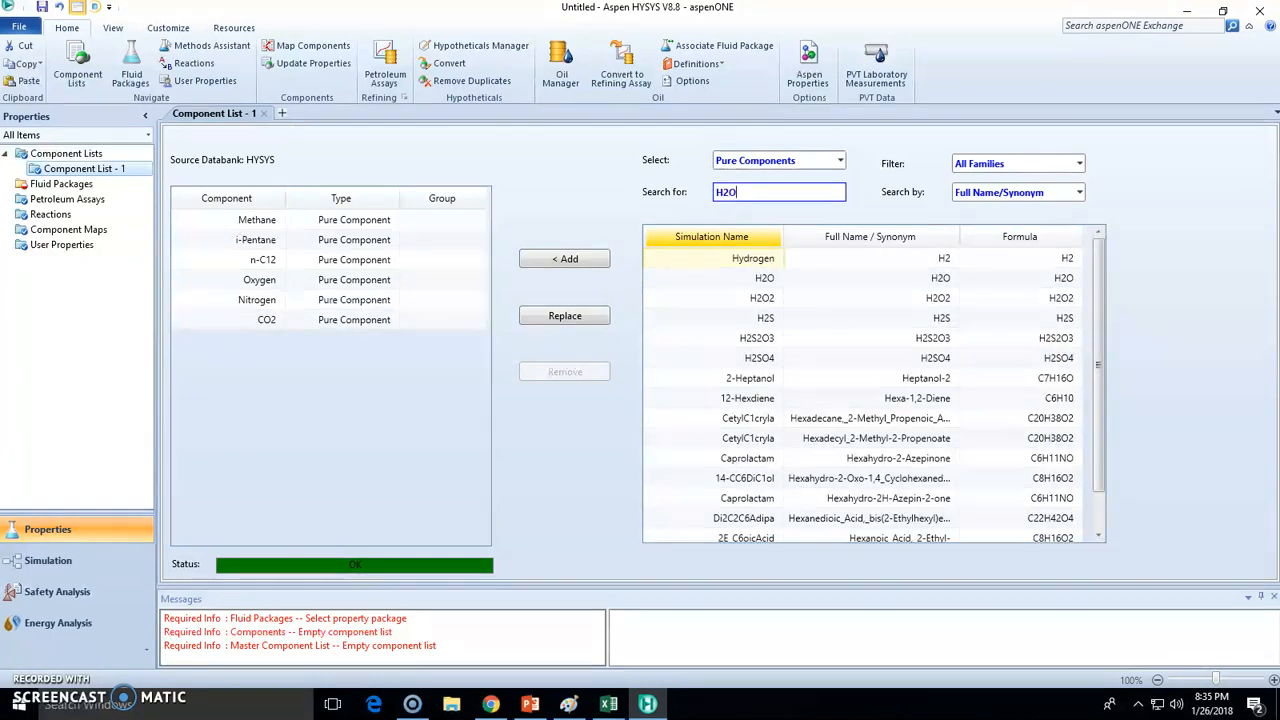
pyautogui.click(564, 258)
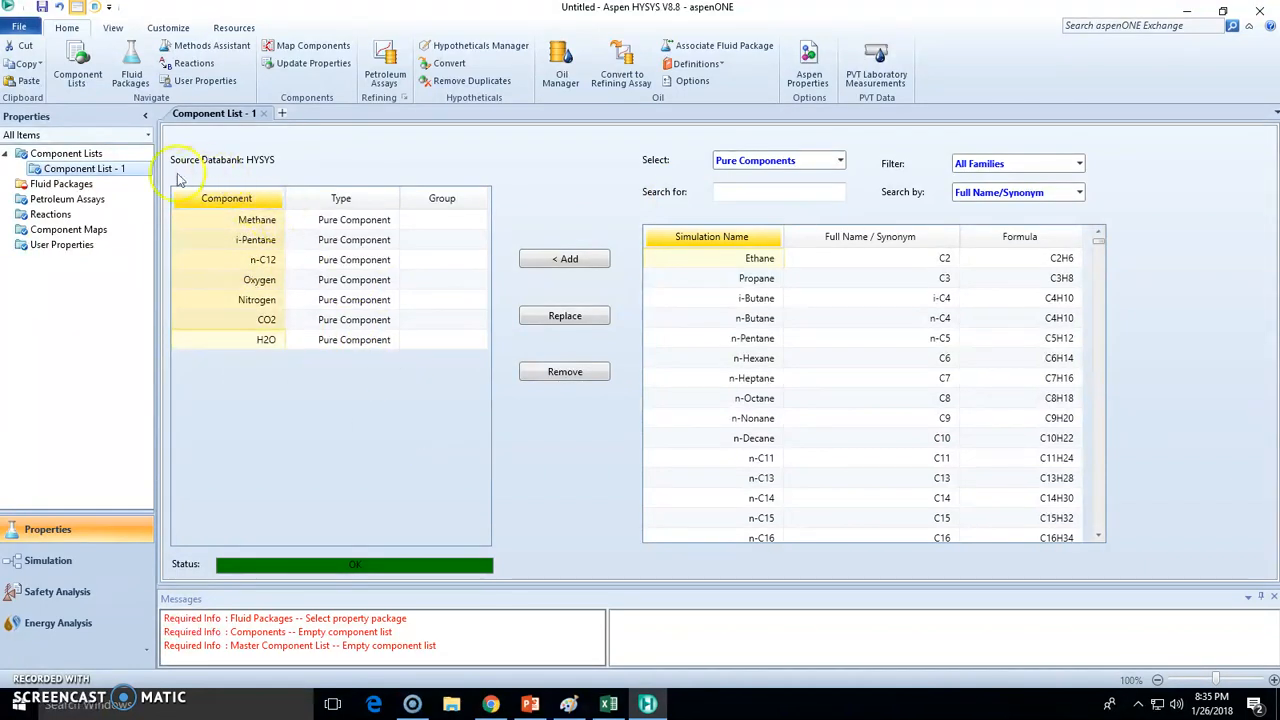
pyautogui.moveTo(316, 336)
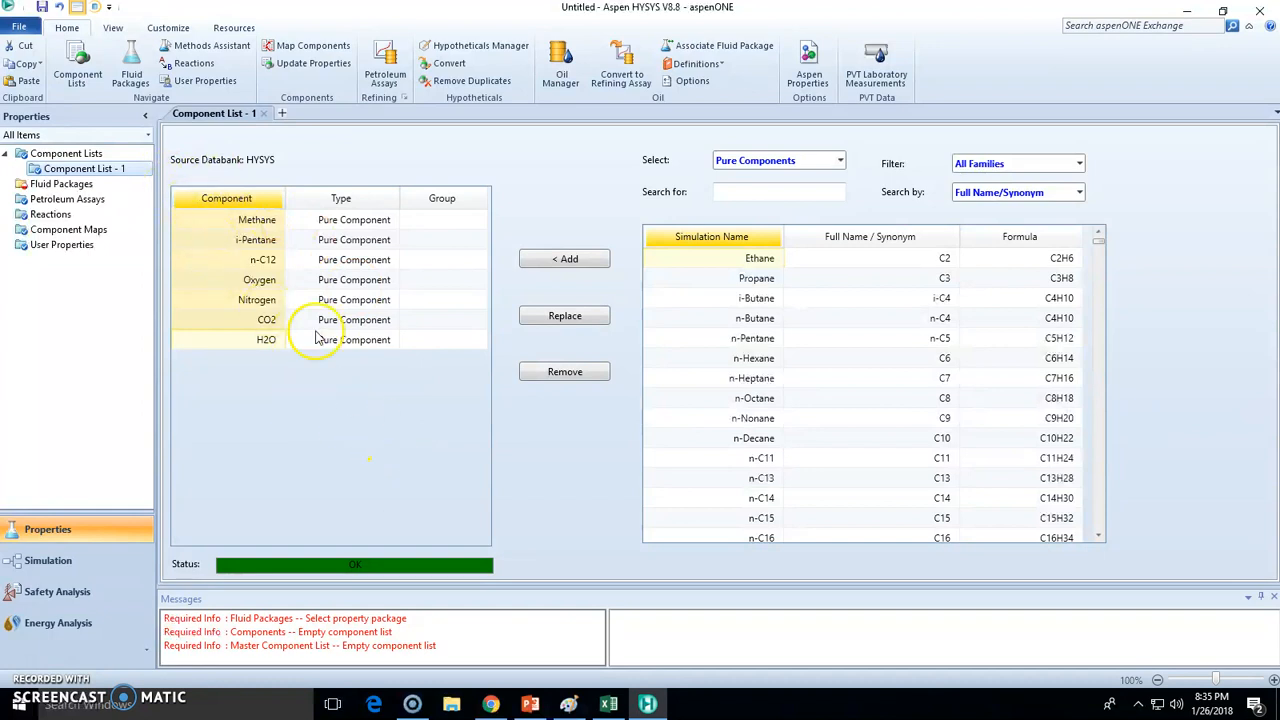
pyautogui.moveTo(296, 376)
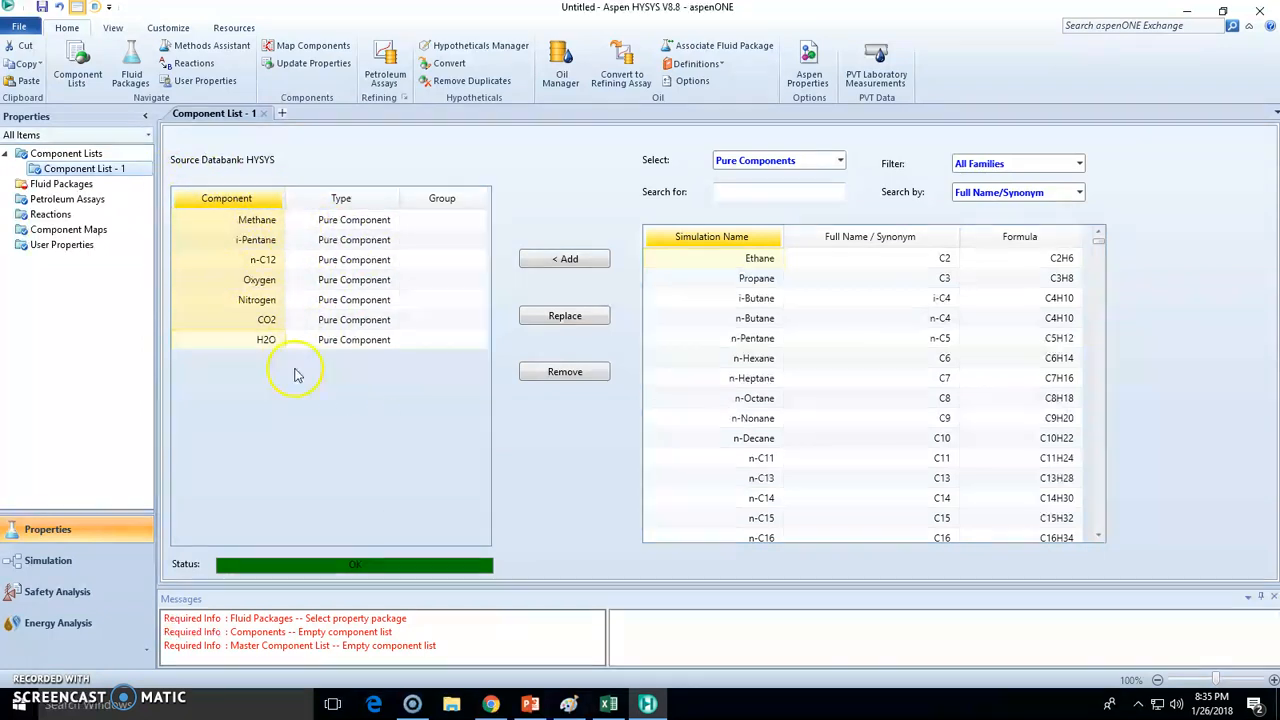
pyautogui.moveTo(660, 436)
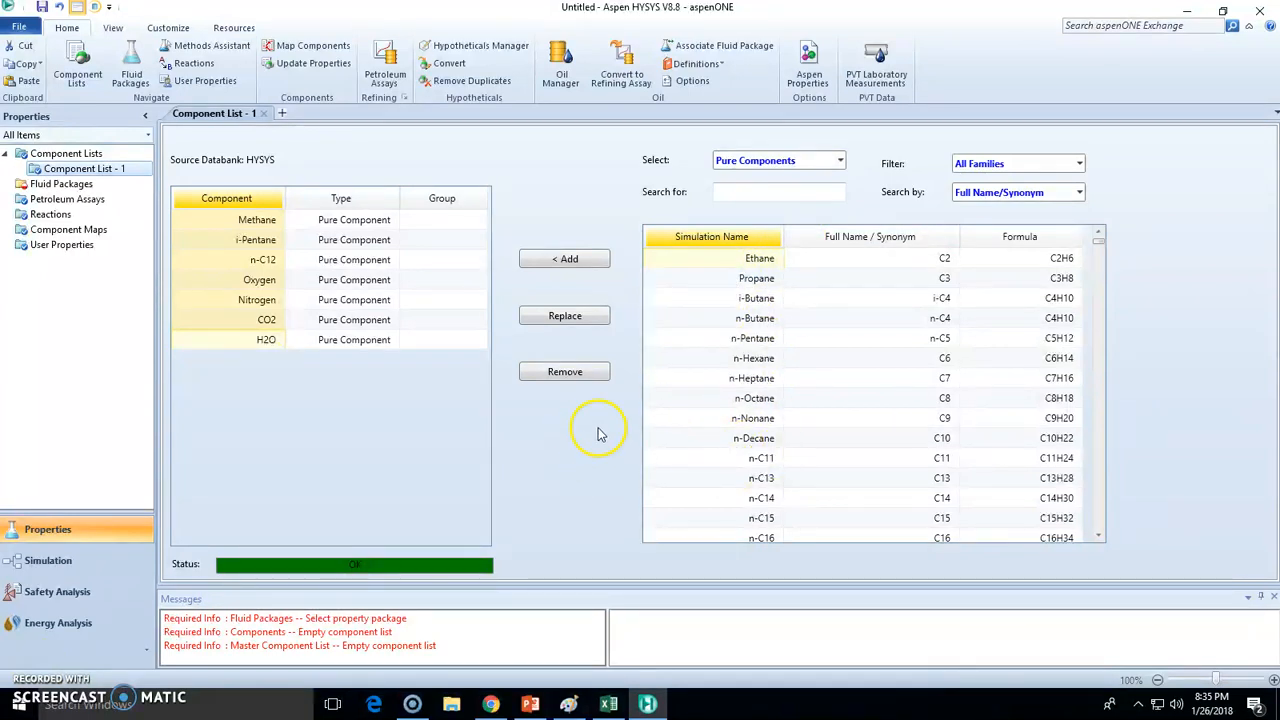
pyautogui.moveTo(602, 434)
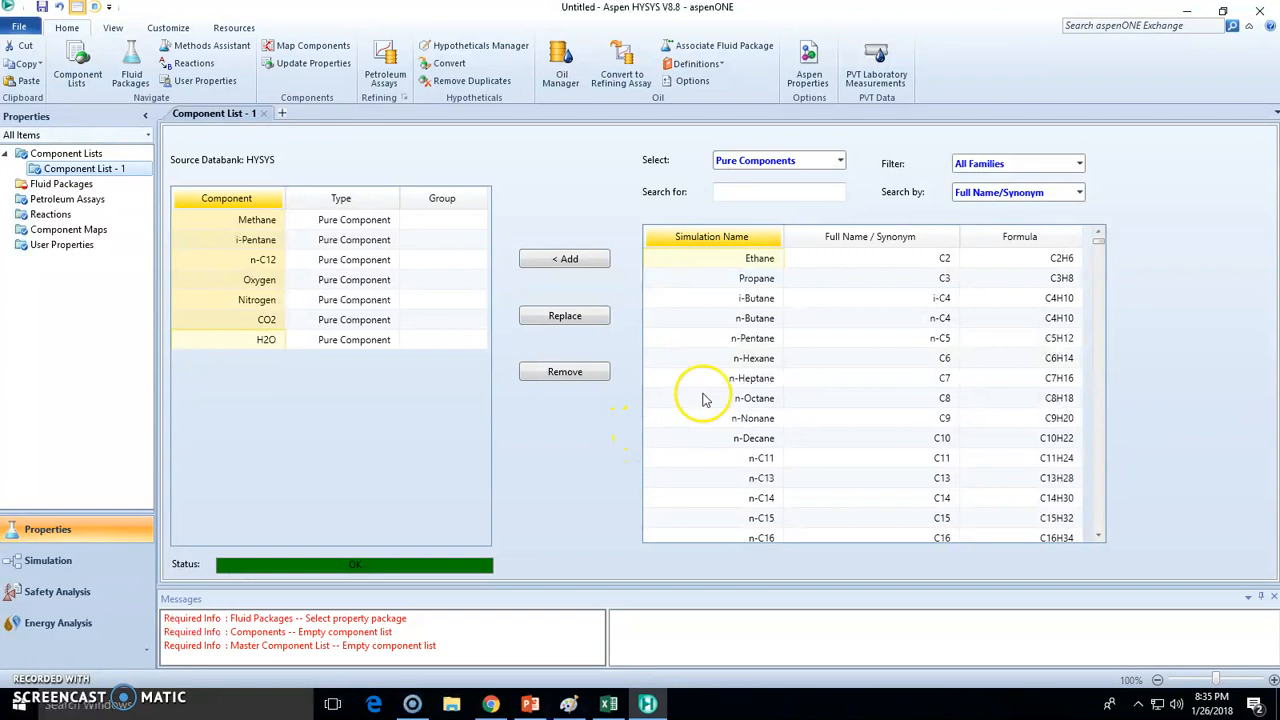
pyautogui.moveTo(608, 504)
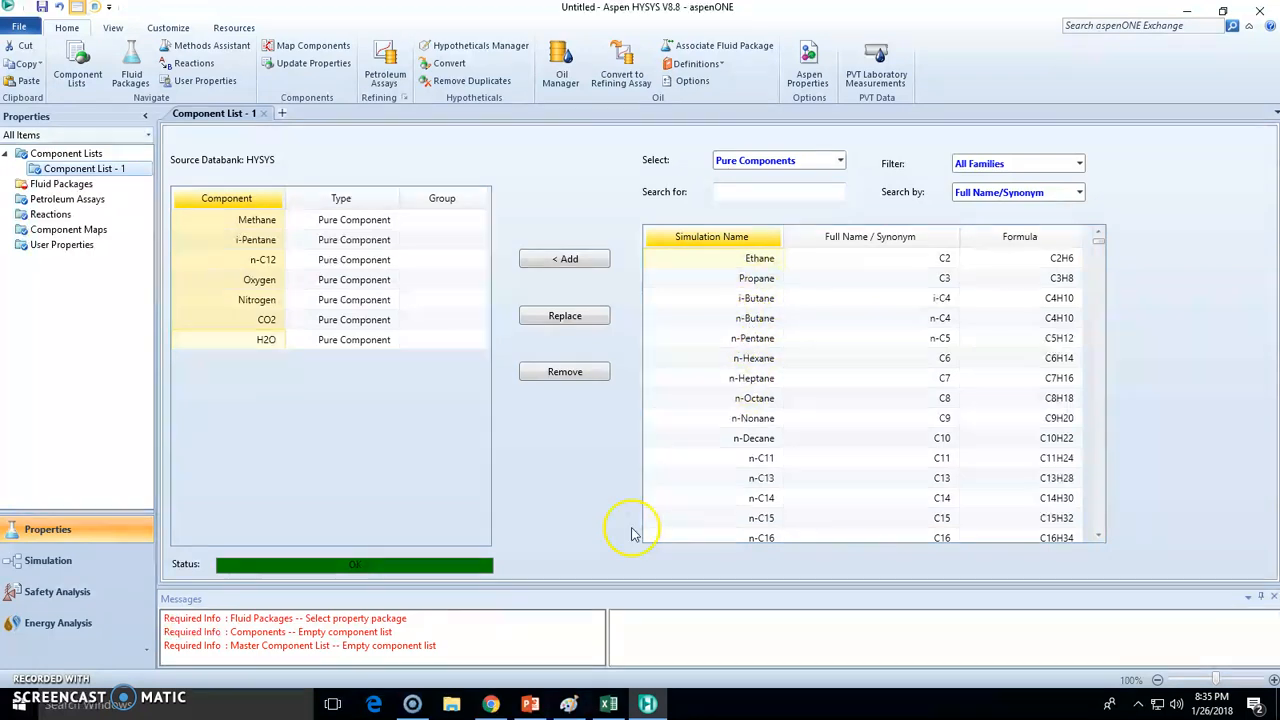
pyautogui.moveTo(556, 500)
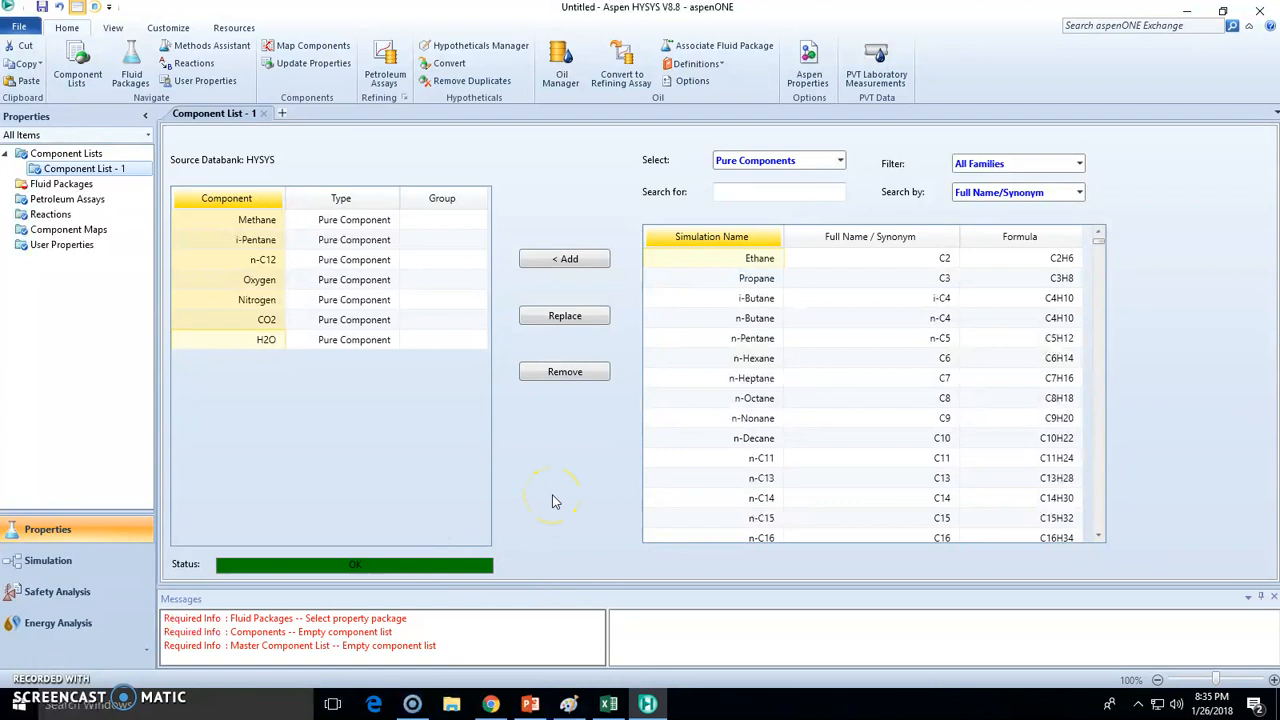
pyautogui.moveTo(240, 396)
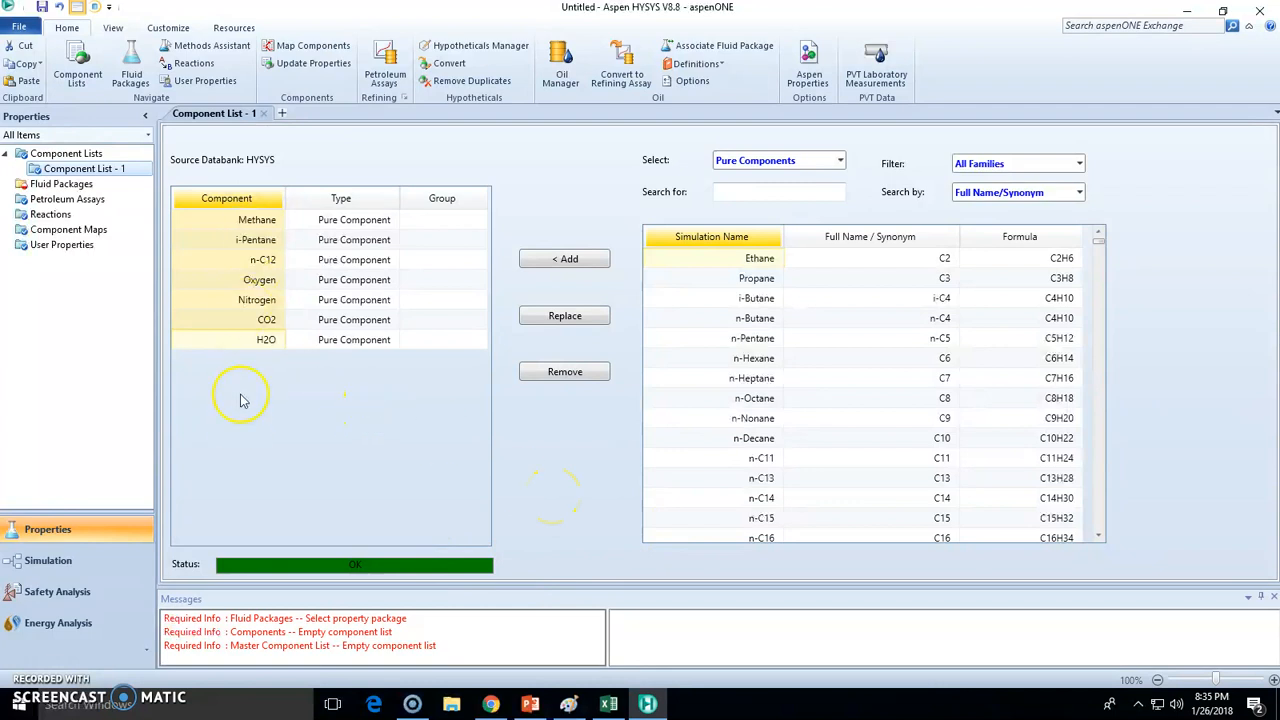
pyautogui.moveTo(268, 370)
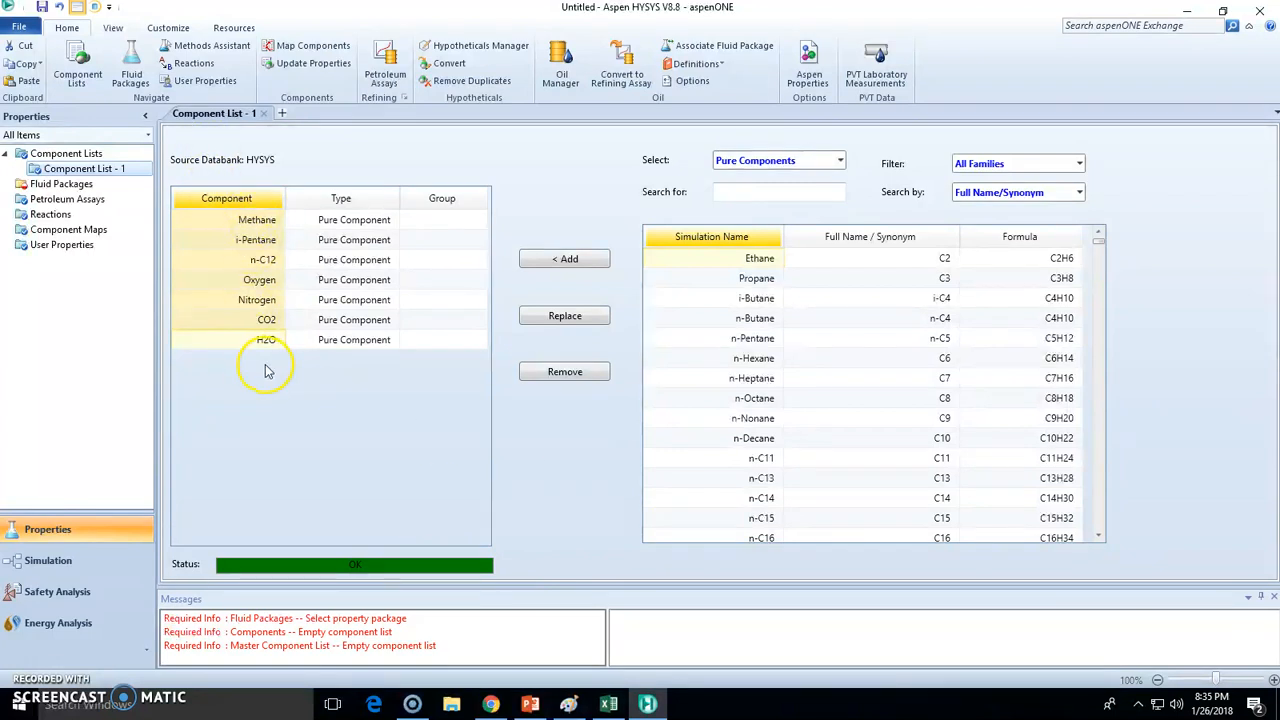